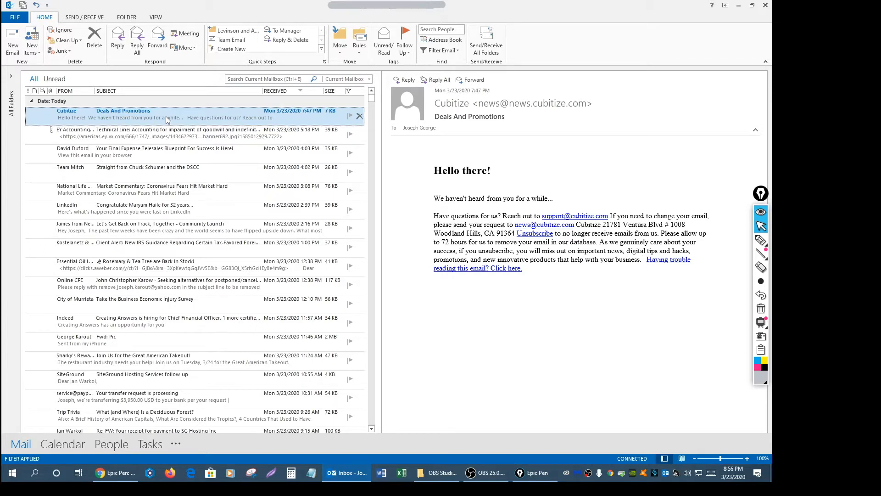
mouse_move(145, 120)
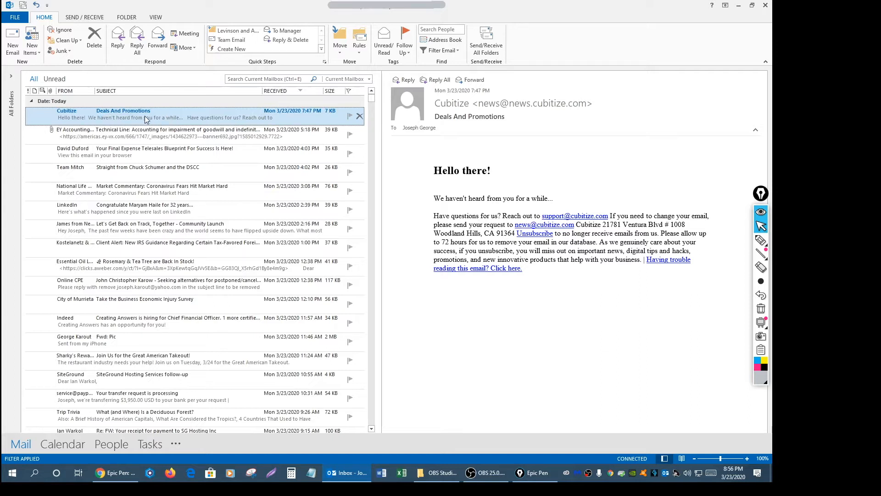
mouse_move(162, 123)
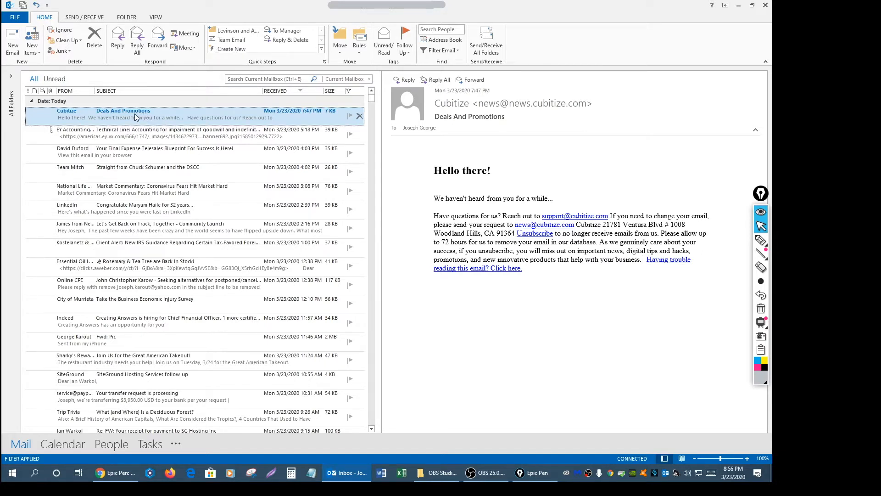
Mark the Cubitize 'Deals And Promotions' sender as Never Block Sender and dismiss the confirmation.
right_click(135, 114)
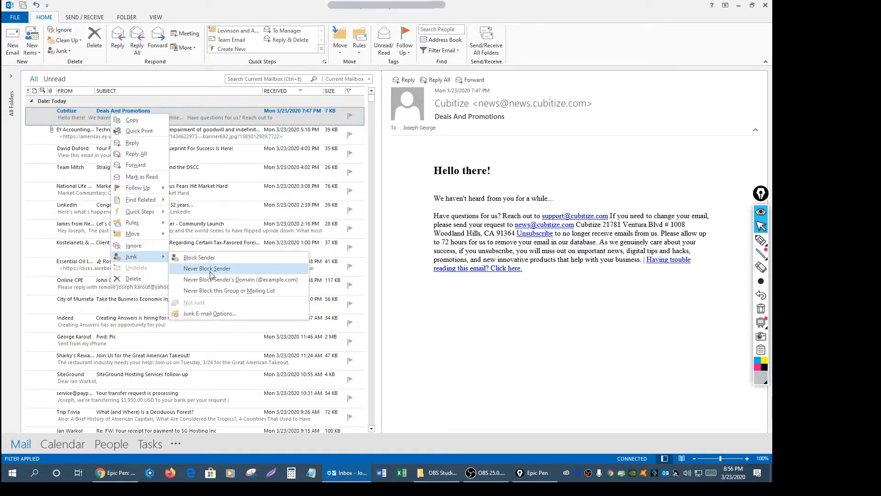
click(207, 268)
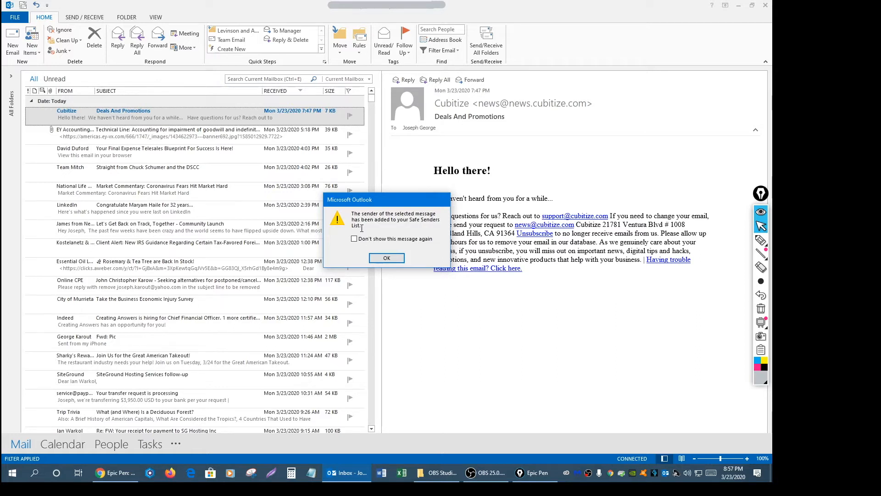
click(386, 257)
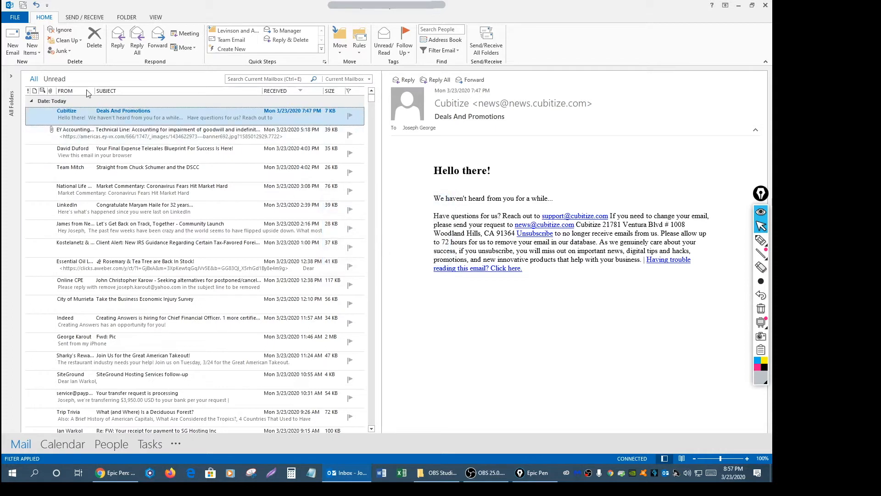
Open Junk E-mail Options on the Safe Senders tab to see the Cubitize news address.
click(62, 50)
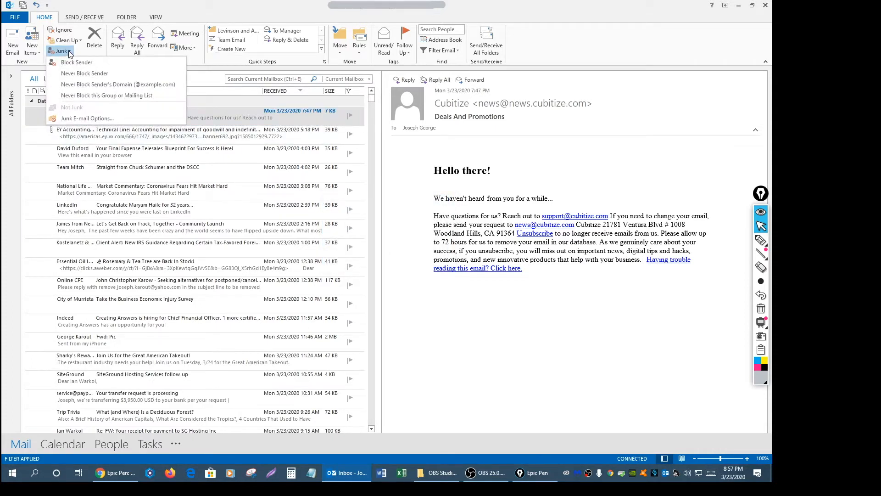
mouse_move(87, 118)
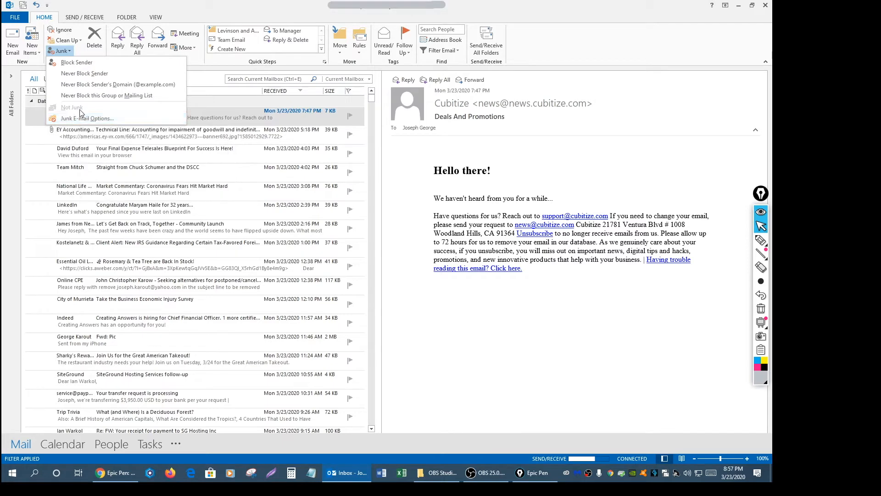
click(87, 118)
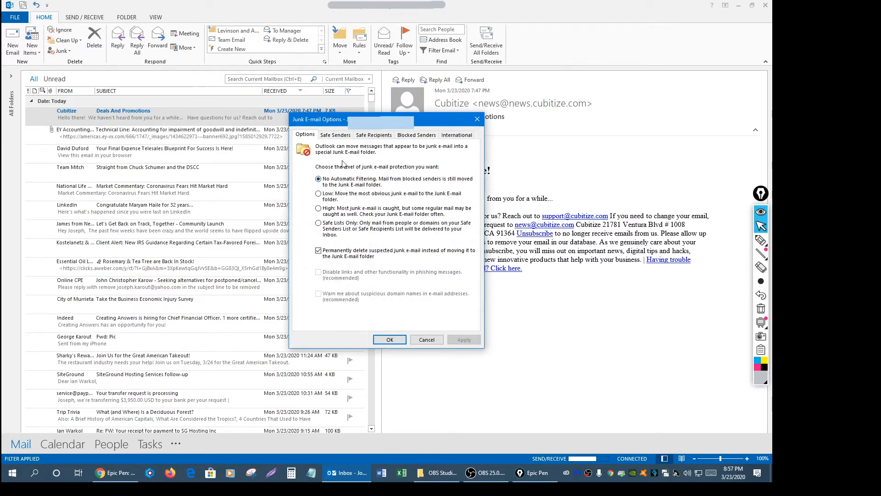
click(335, 135)
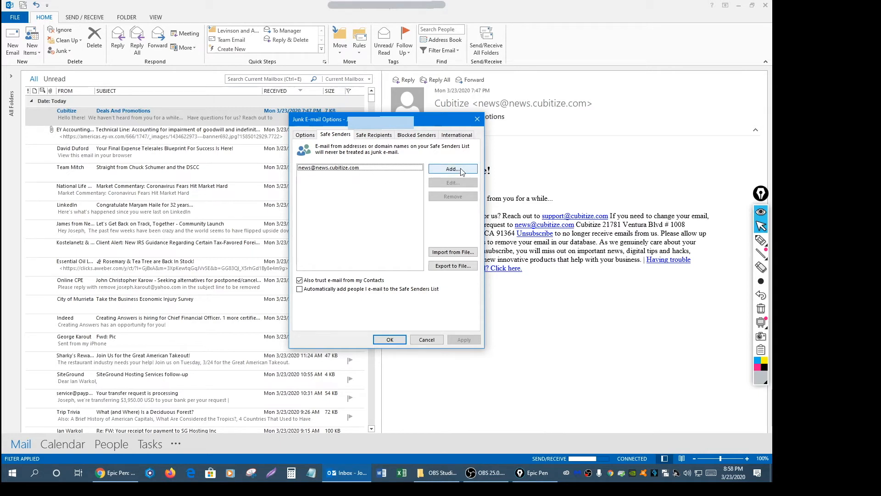
click(452, 168)
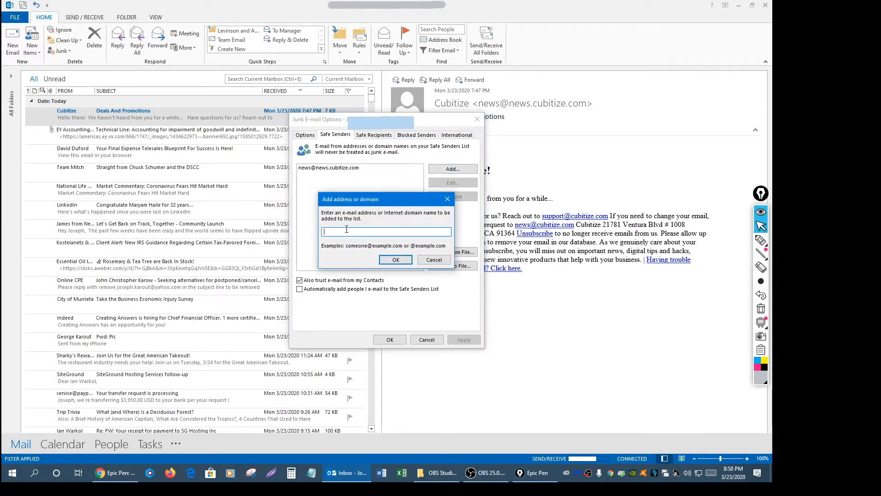
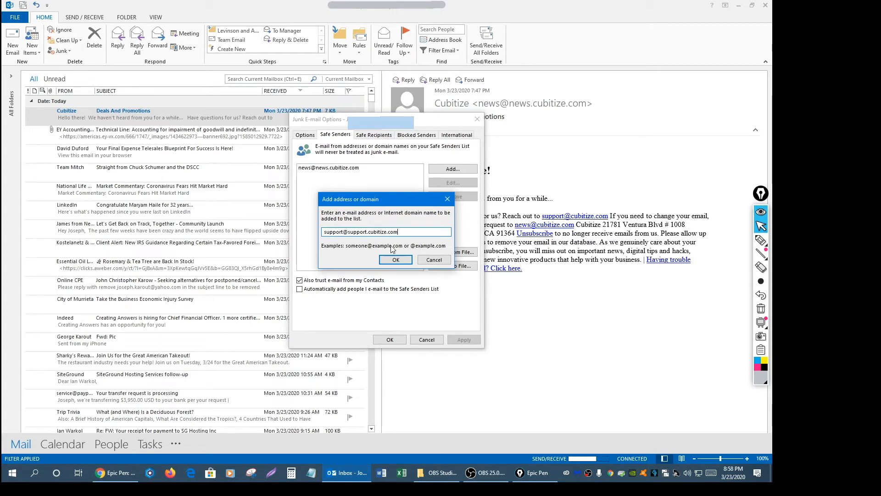
click(395, 260)
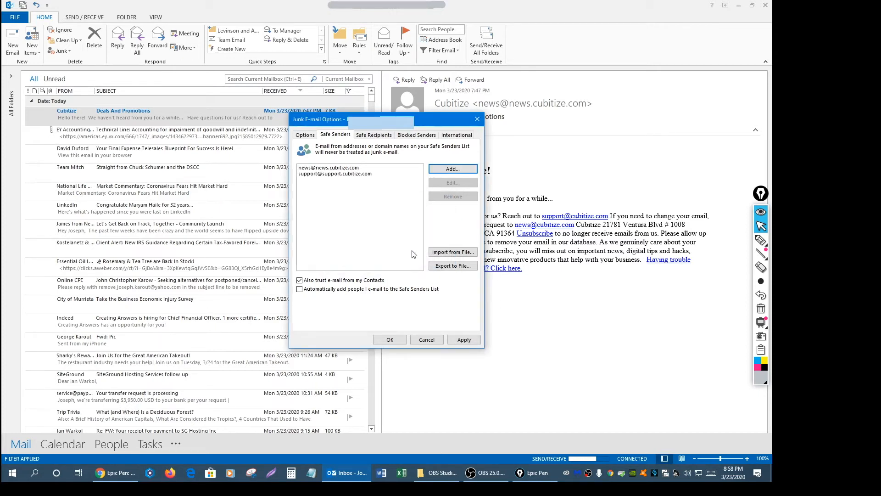
click(463, 339)
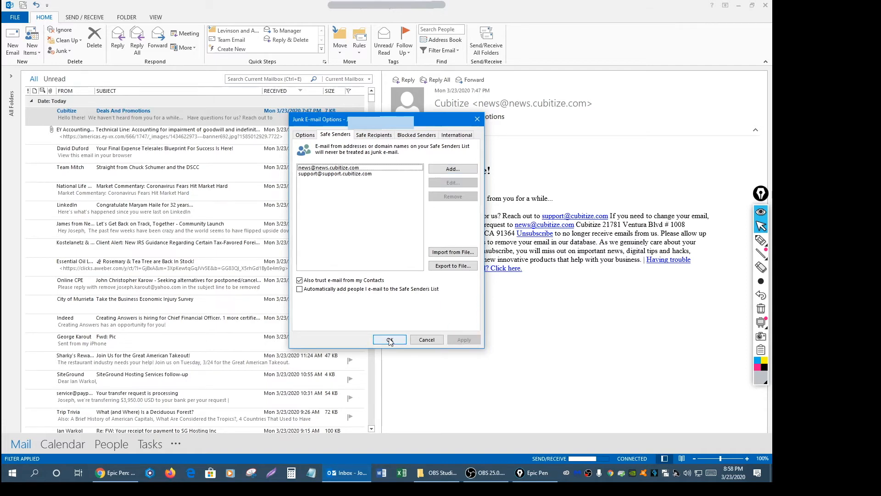
click(389, 339)
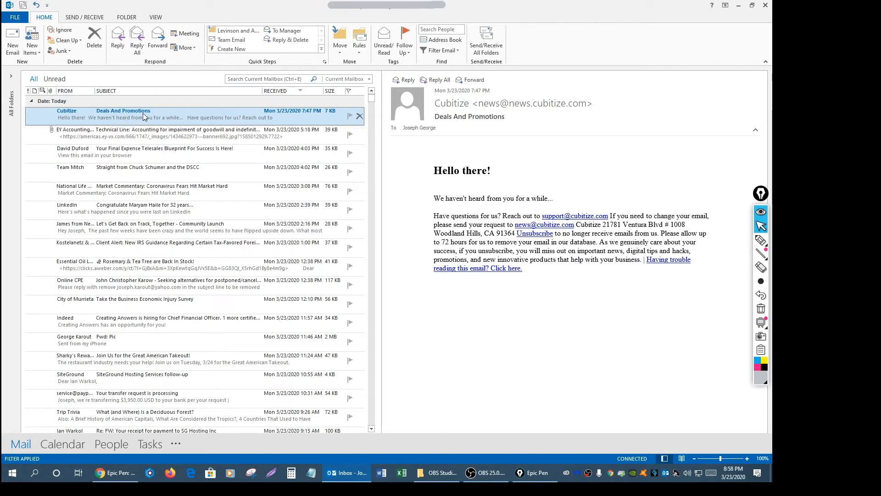
double_click(123, 110)
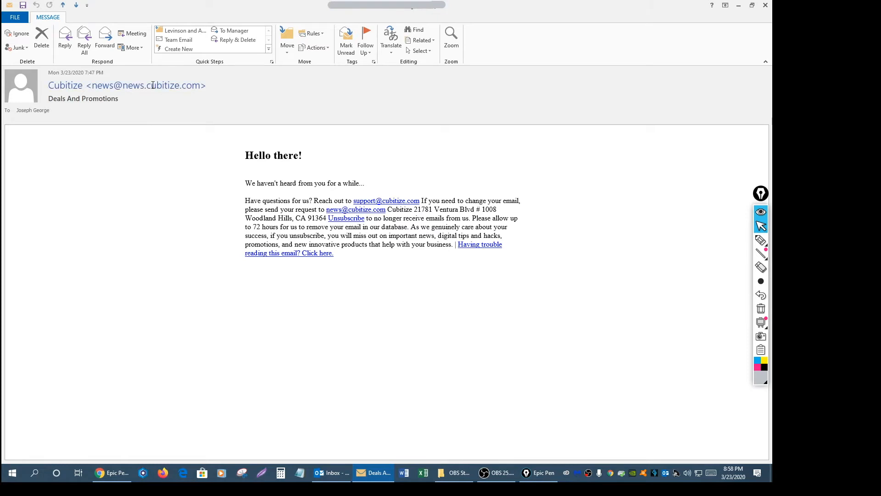
right_click(146, 85)
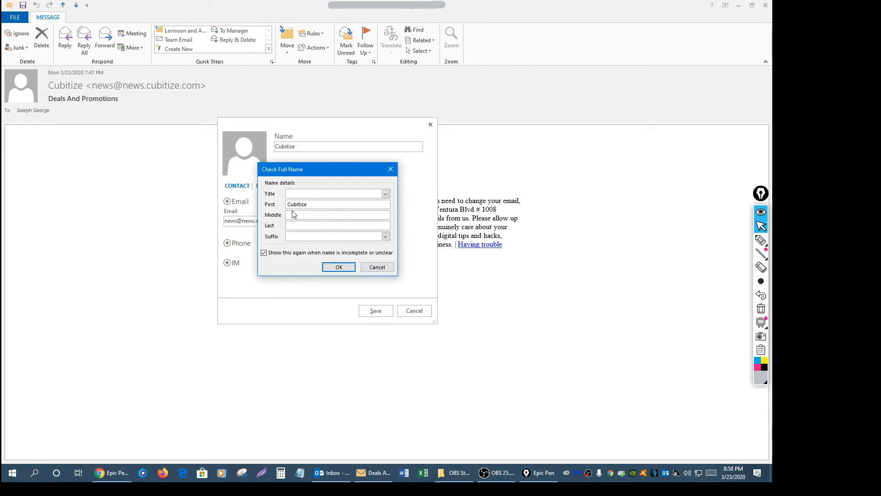
click(338, 267)
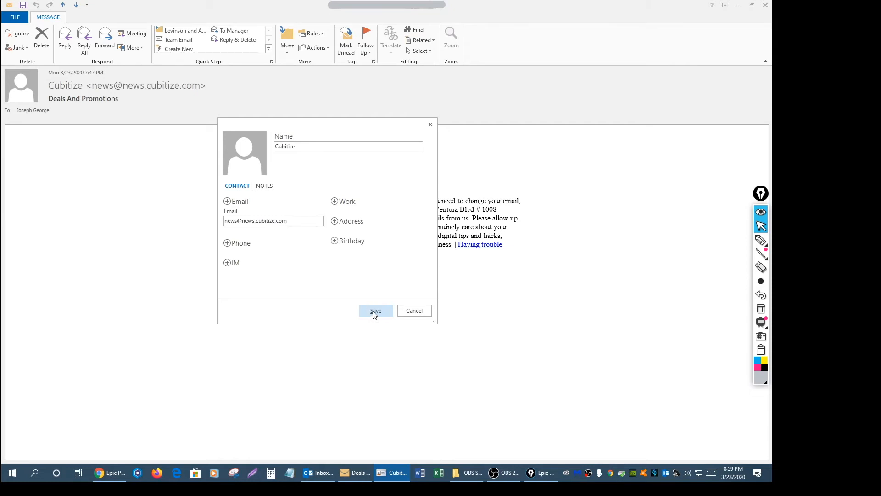
click(375, 310)
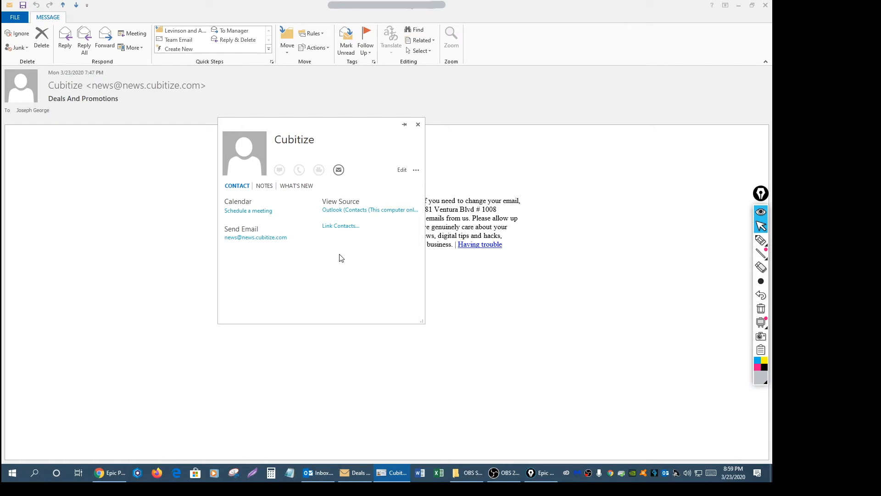
click(417, 125)
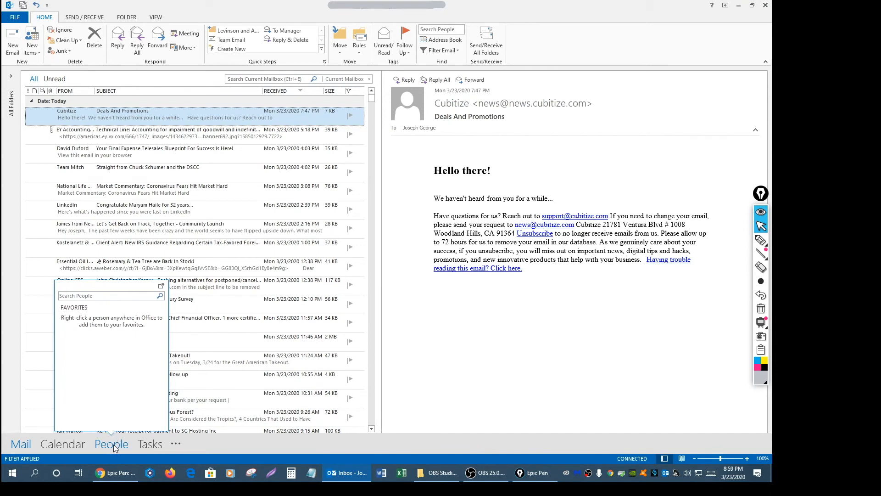
click(111, 444)
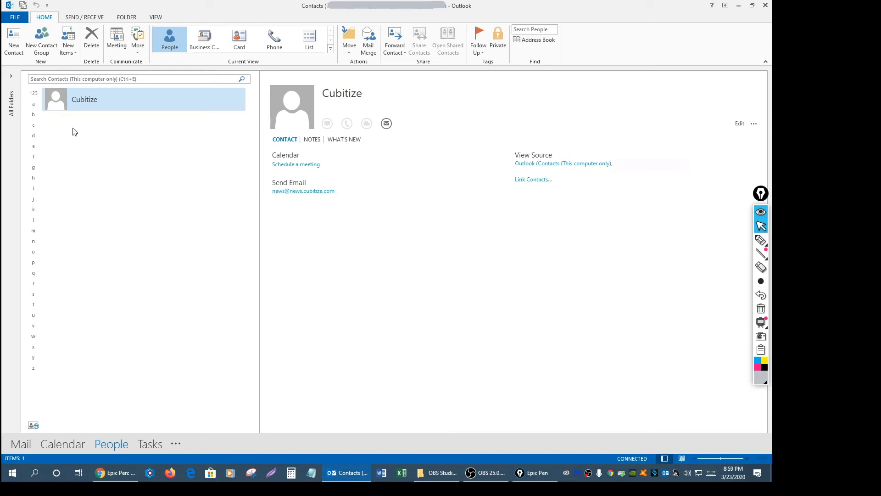
click(13, 42)
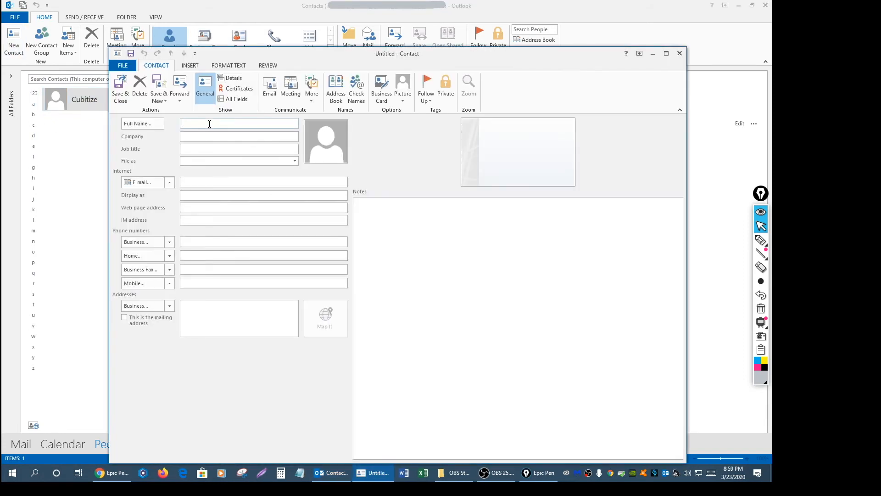
text(Cubitize)
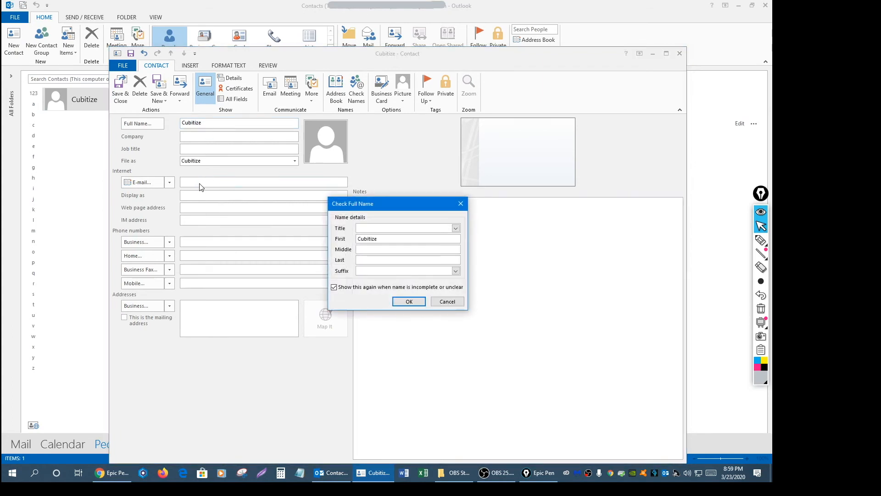
click(408, 301)
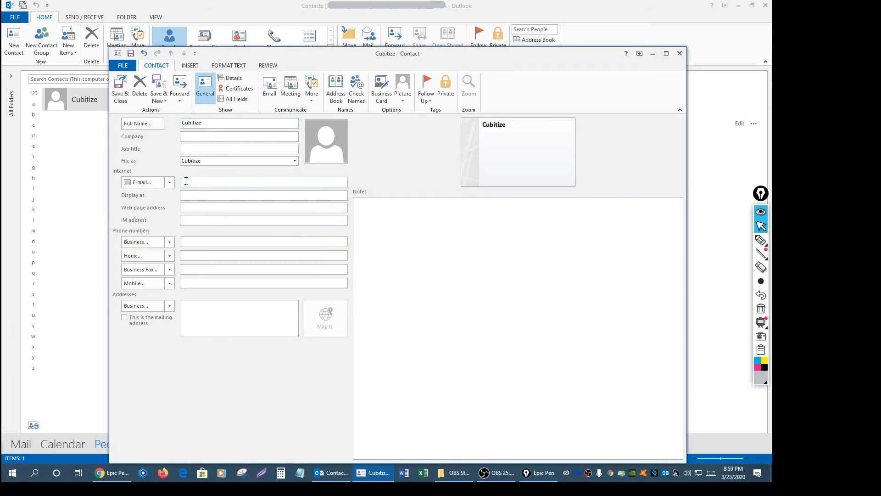
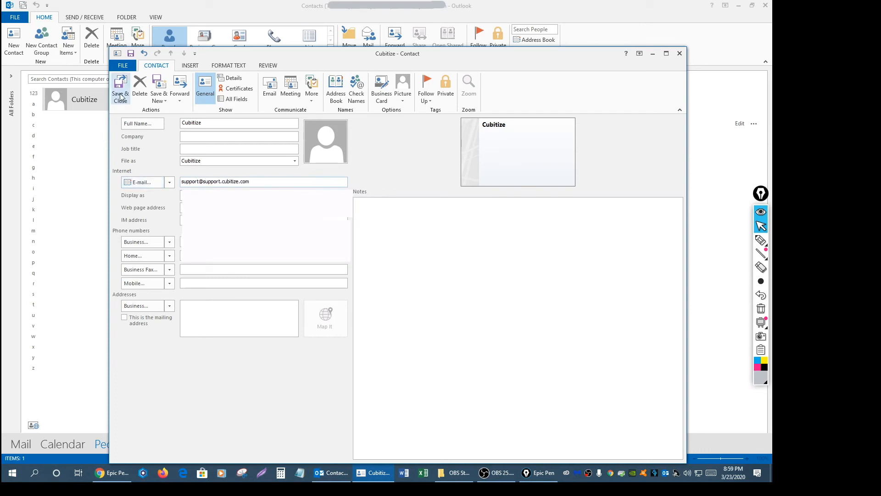
Decline the duplicate update, rename the contact to Cubitize Support, and save it.
click(120, 90)
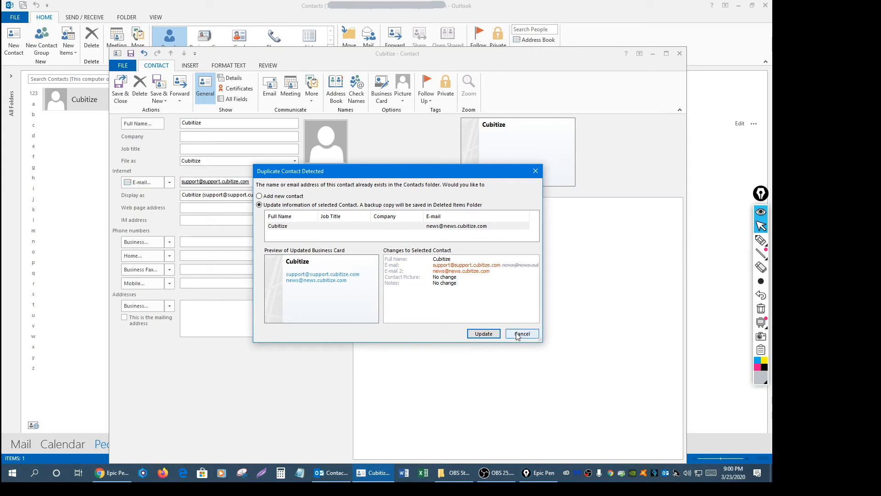
mouse_move(522, 333)
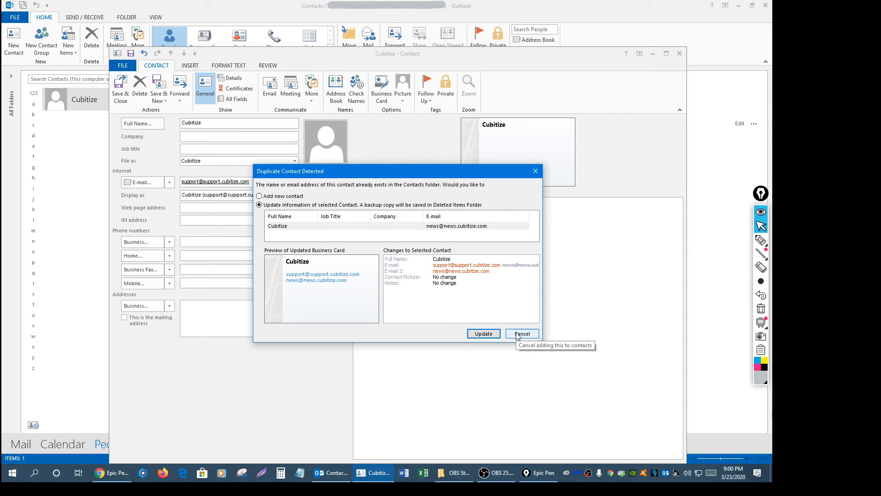
click(521, 333)
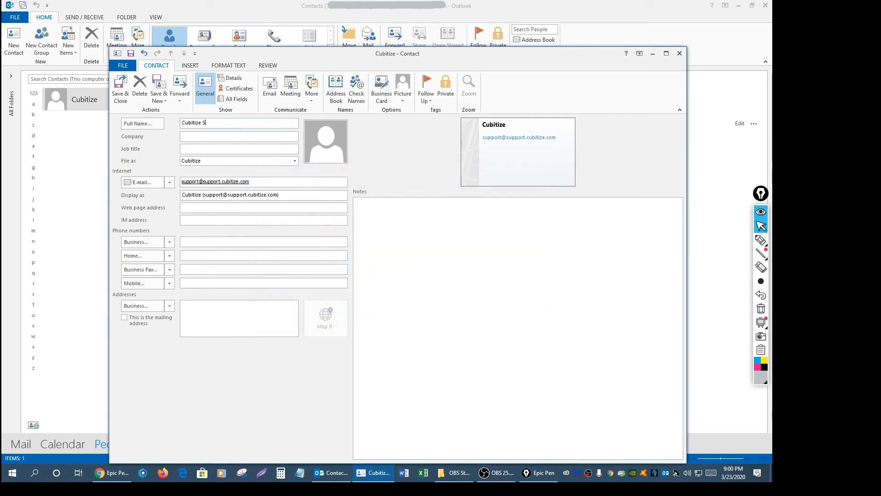
text(upport)
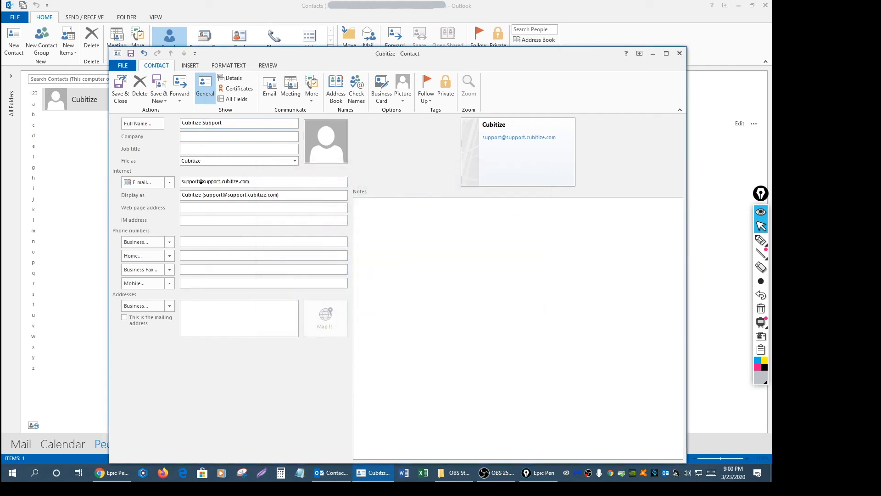
mouse_move(119, 87)
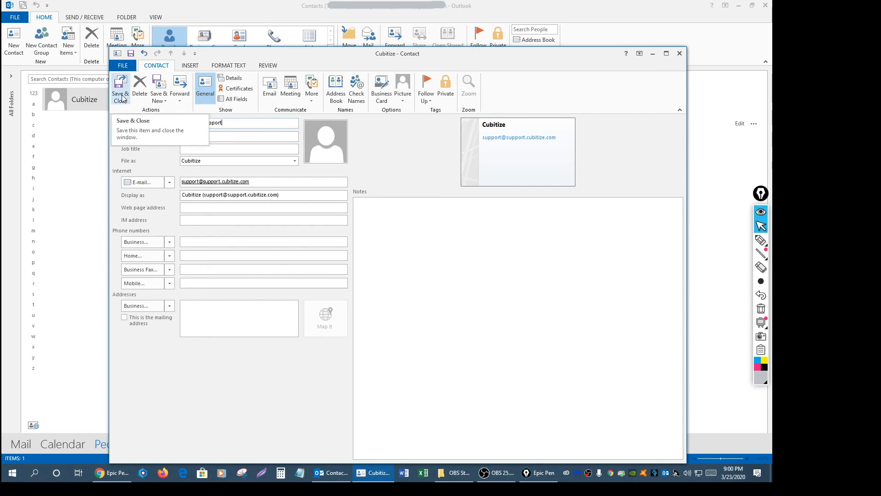
click(120, 90)
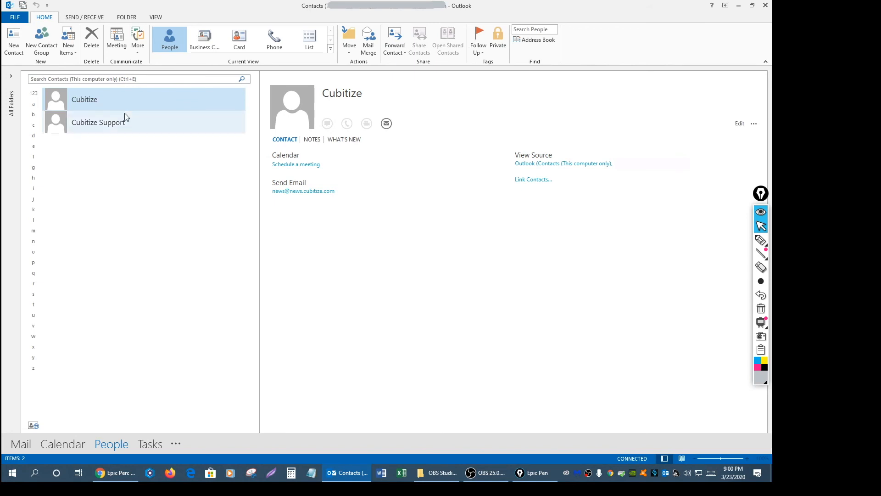
Edit the Cubitize contact's name to Cubitize News, save, and close the contact card.
right_click(85, 99)
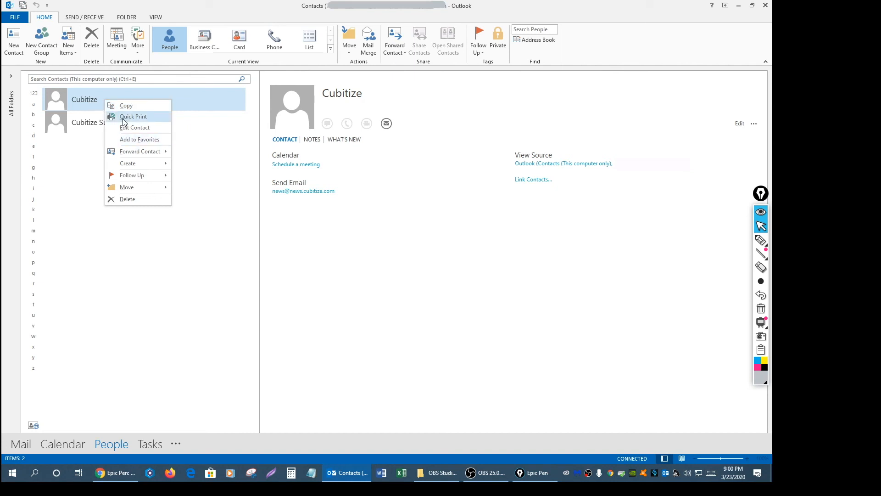
click(135, 127)
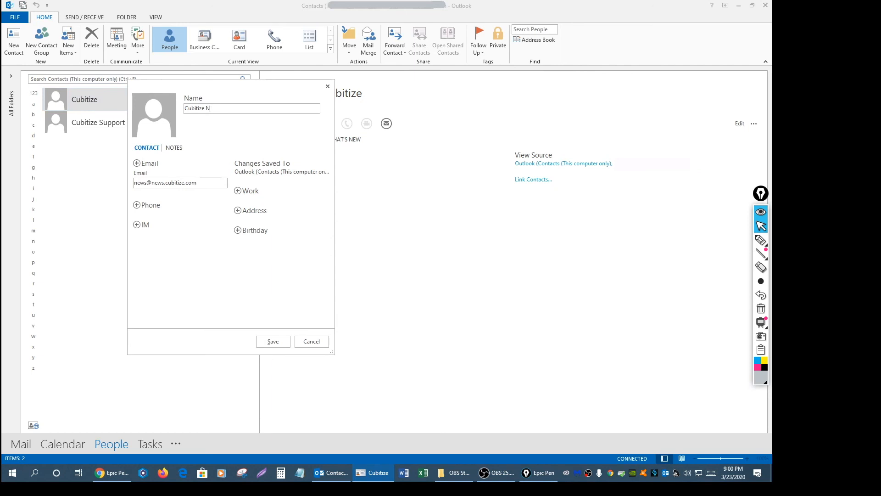
text(ews)
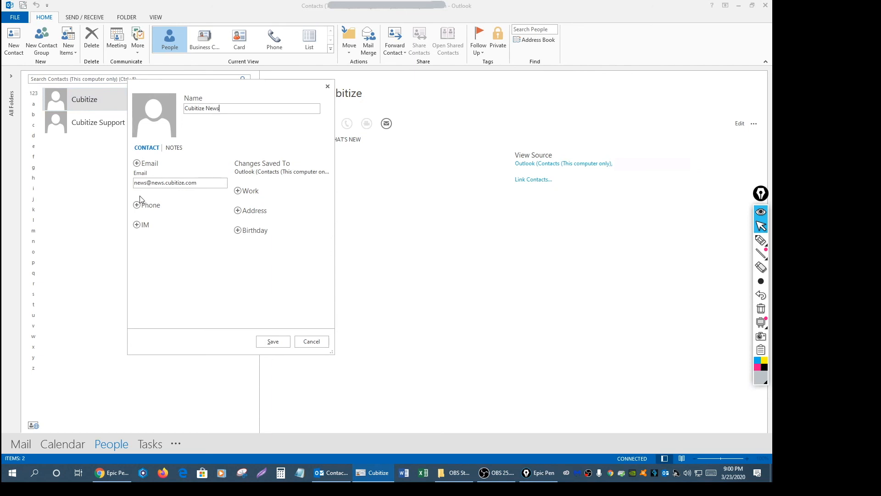
click(272, 341)
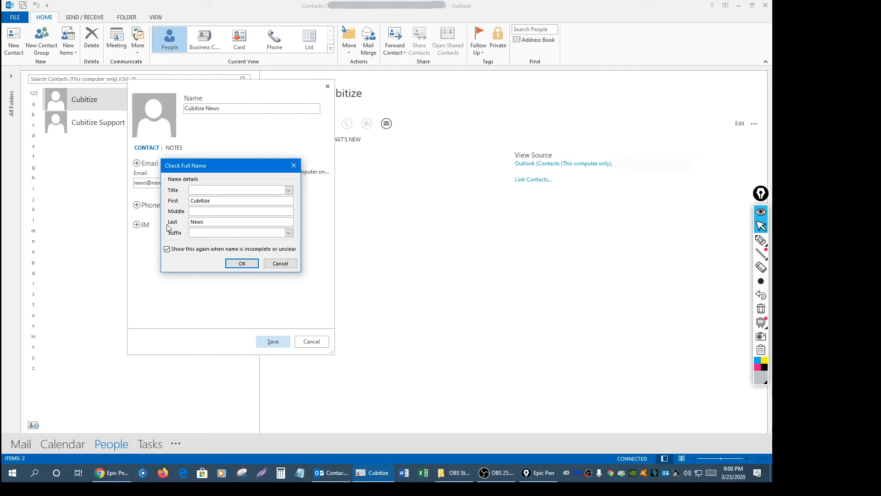
click(242, 263)
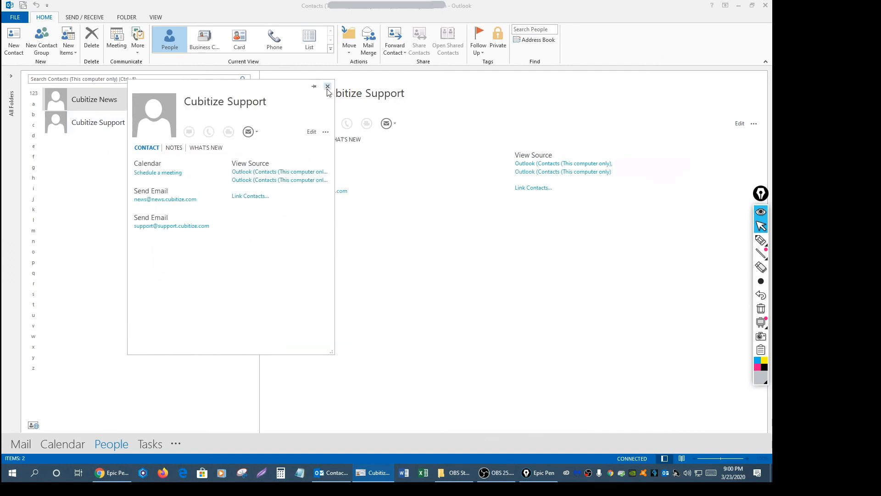
click(327, 86)
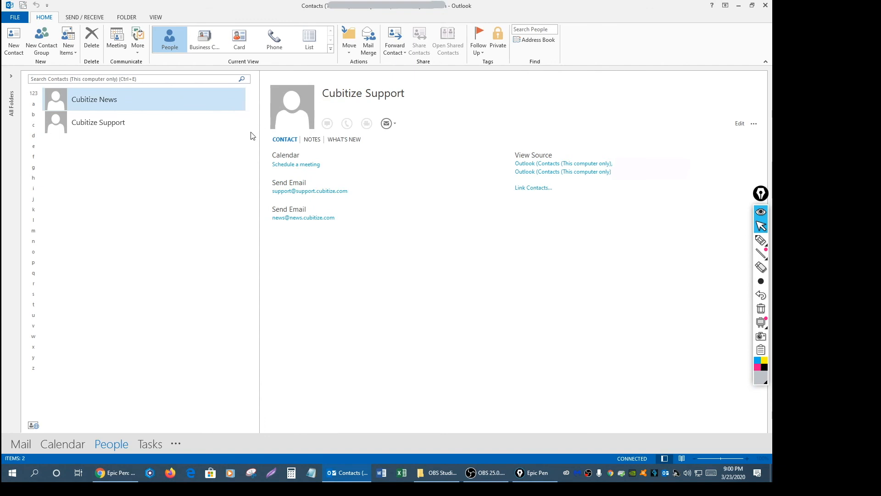
mouse_move(551, 218)
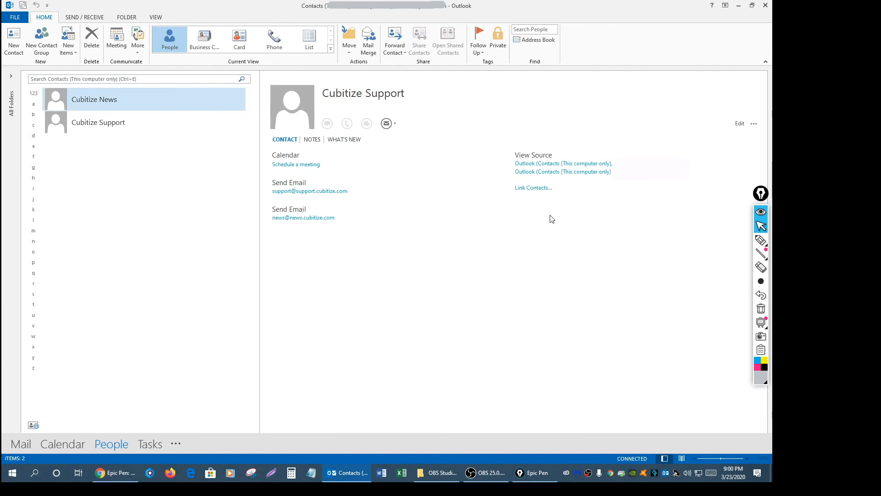